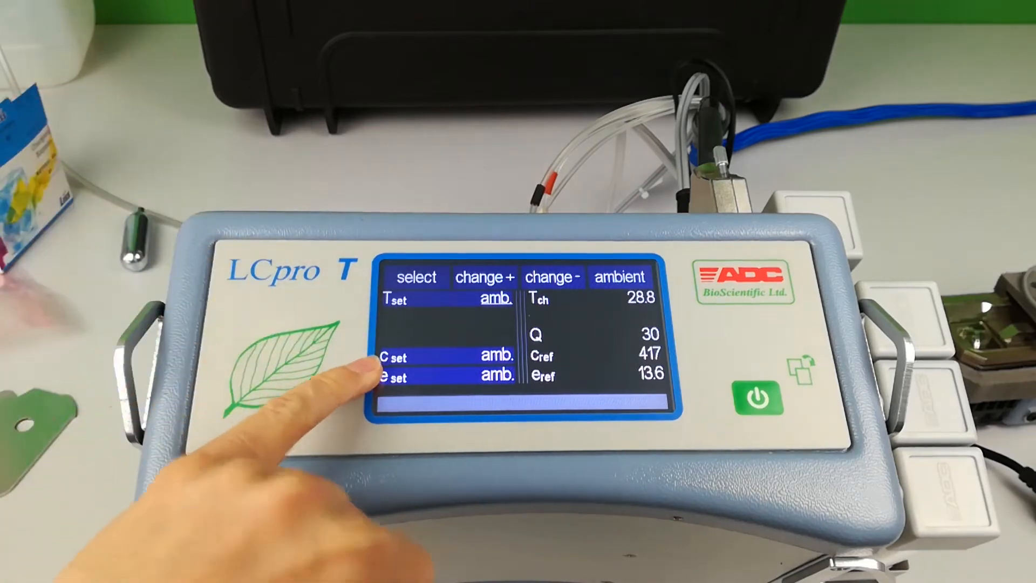
- Set the reference CO2 setpoint to 1500 vpm and acknowledge the depletion caution
left_click(394, 358)
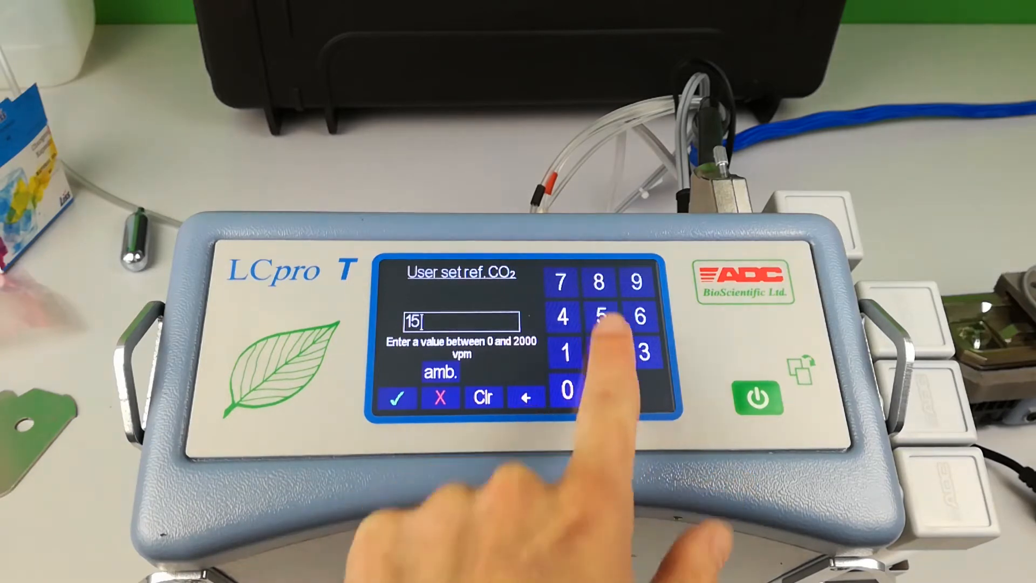
left_click(566, 390)
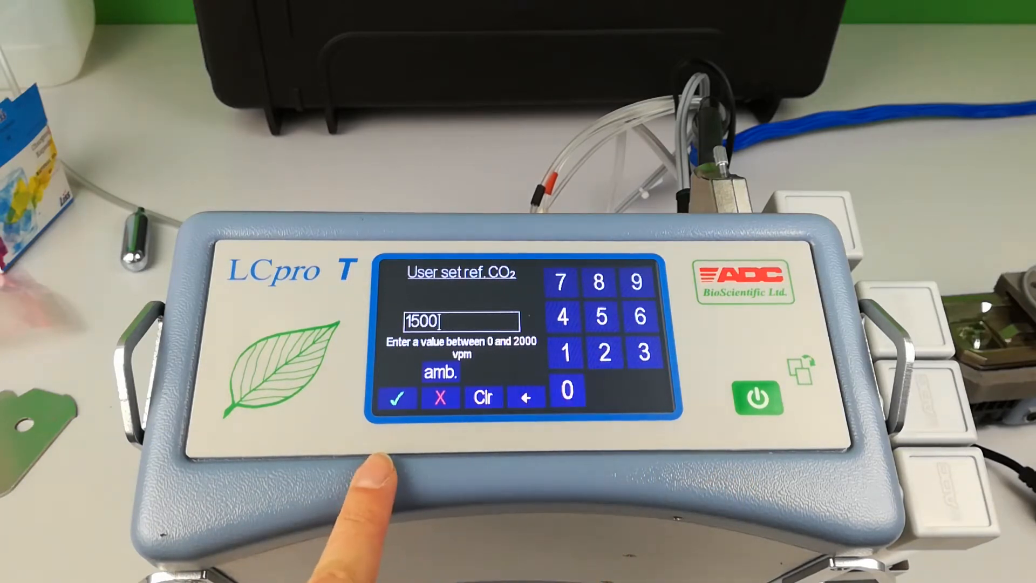
left_click(397, 398)
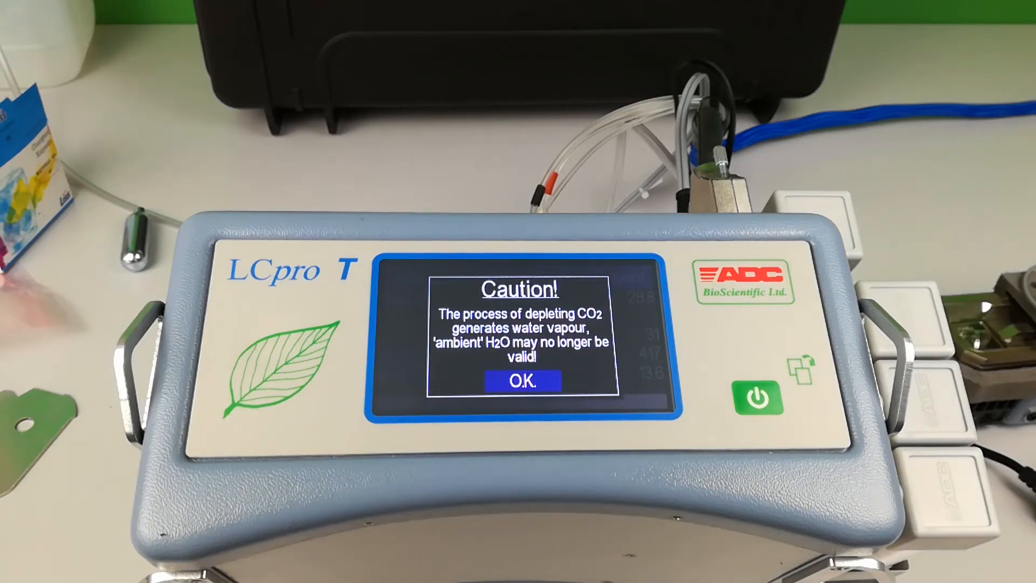
left_click(523, 381)
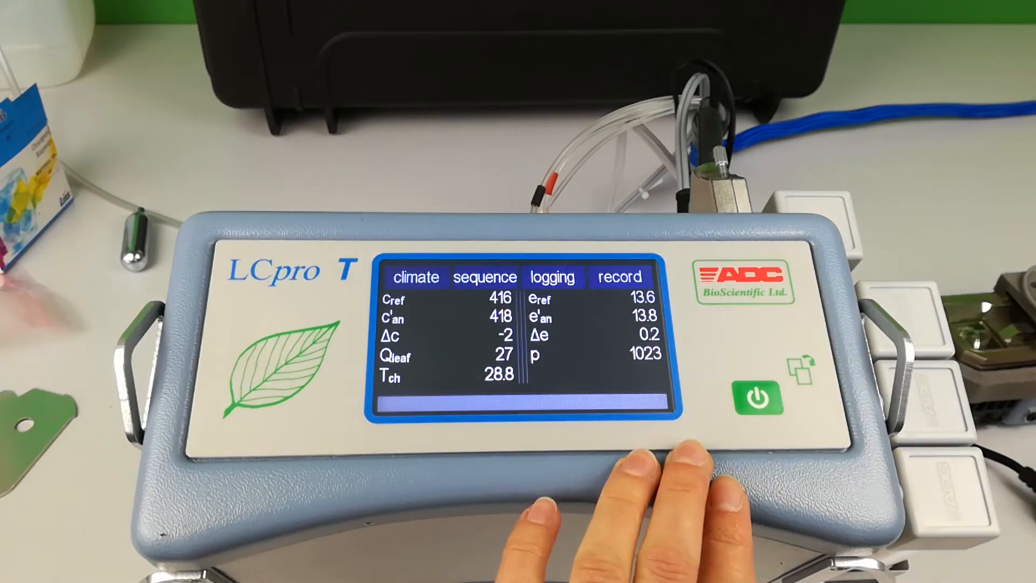
- Reach the configuration options and enter the CO2 climate control mode settings
left_click(758, 396)
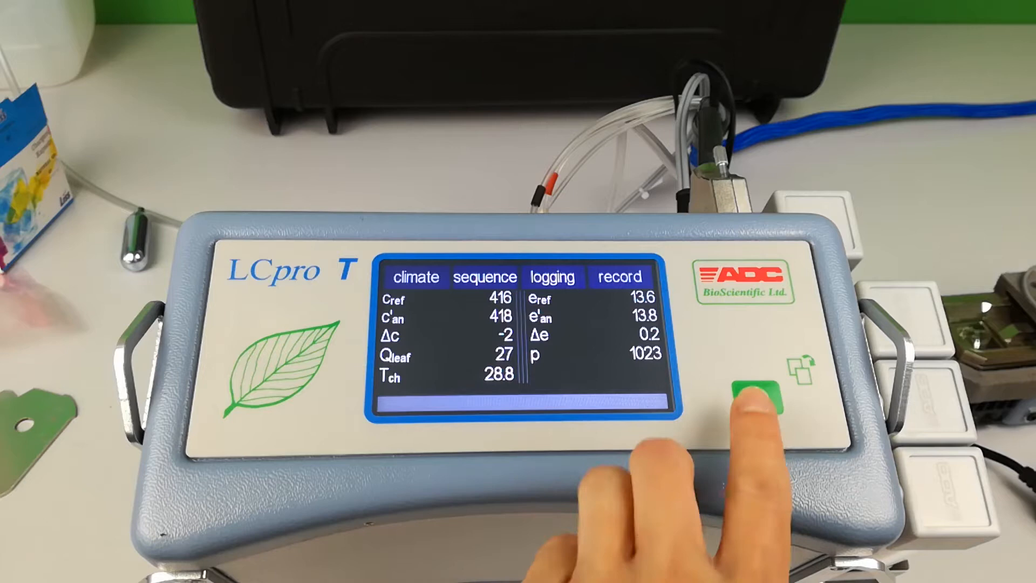
left_click(763, 400)
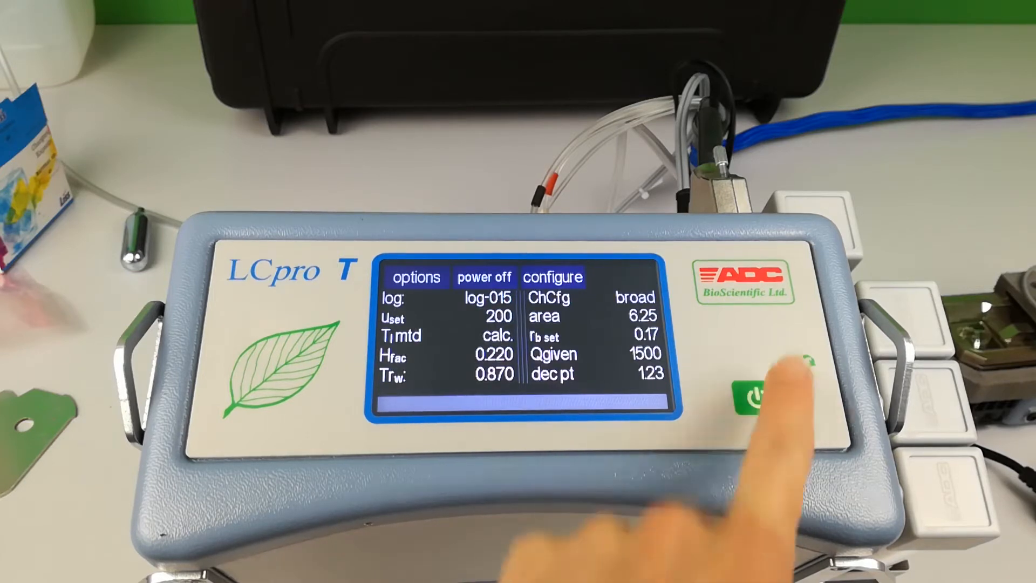
left_click(484, 276)
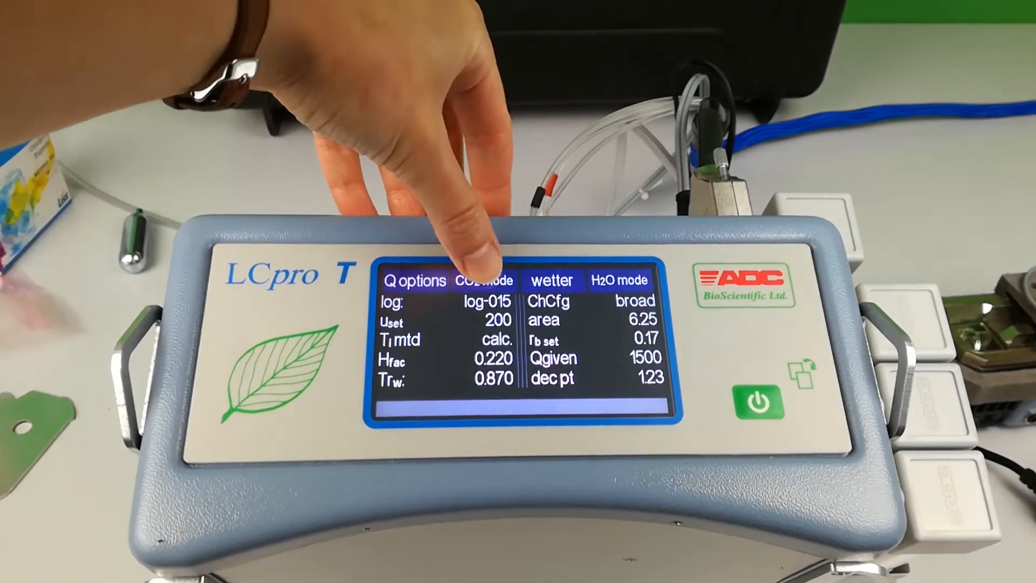
left_click(484, 281)
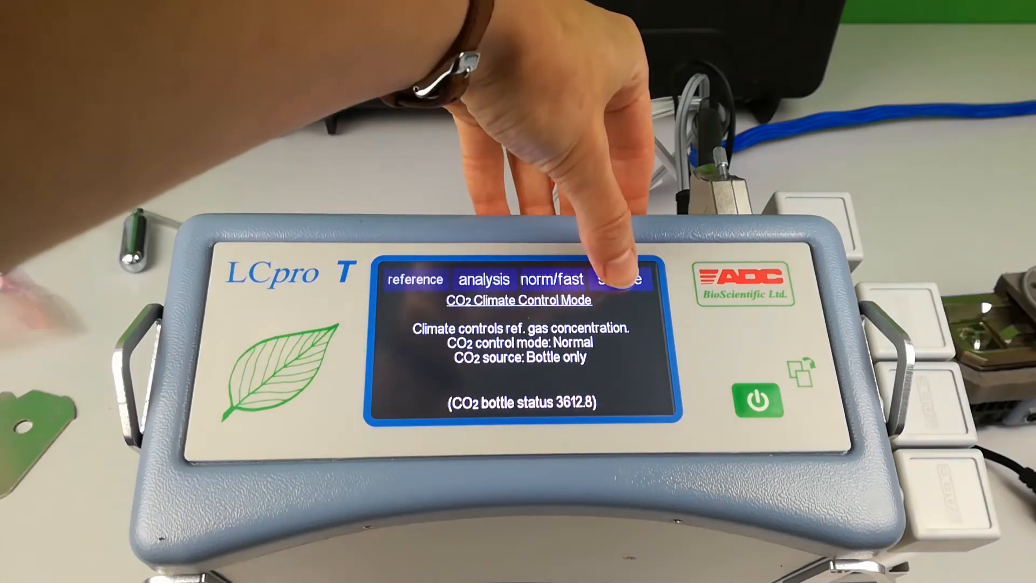
- Keep Normal mode with bottle-only source and save the CO2 configuration
left_click(620, 278)
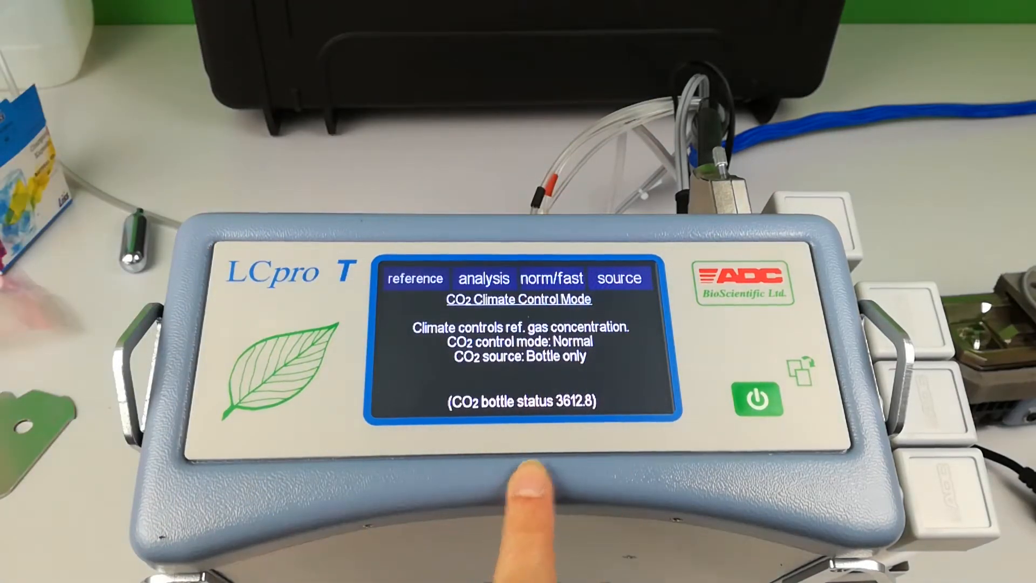
left_click(755, 398)
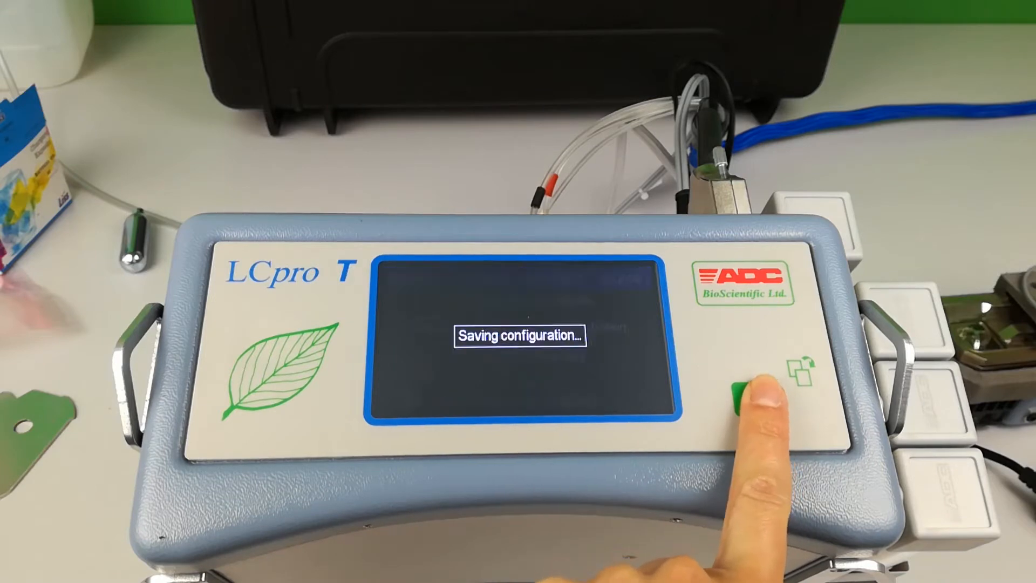
left_click(758, 389)
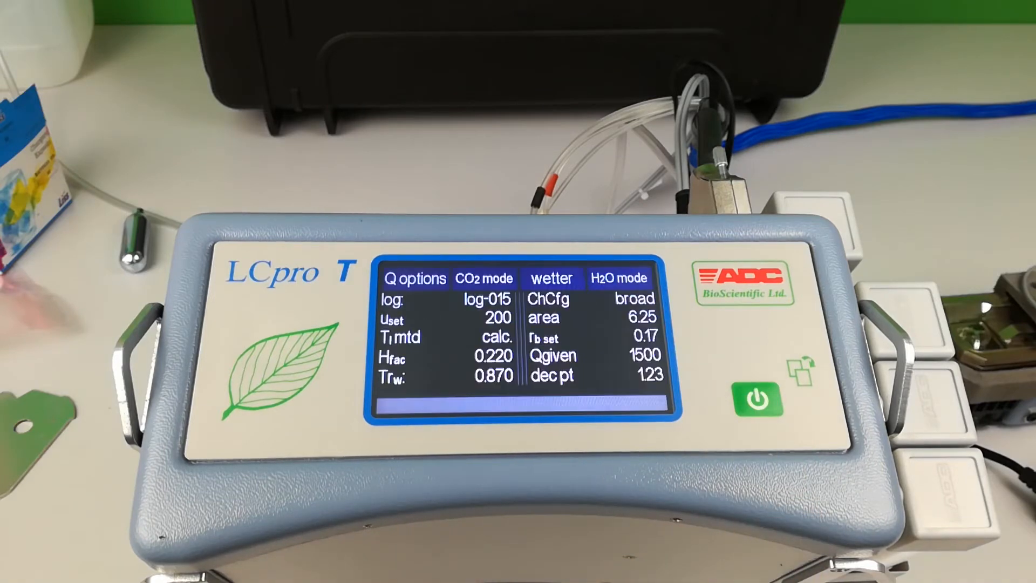
- Return to the main readings screen showing reference CO2 1230 and analysis CO2 1743
left_click(758, 395)
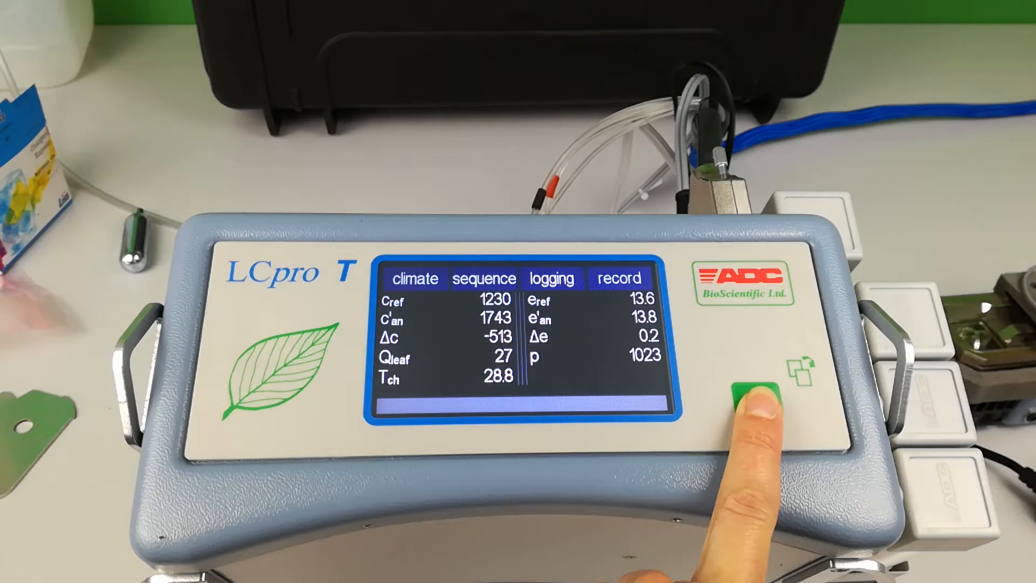
left_click(756, 403)
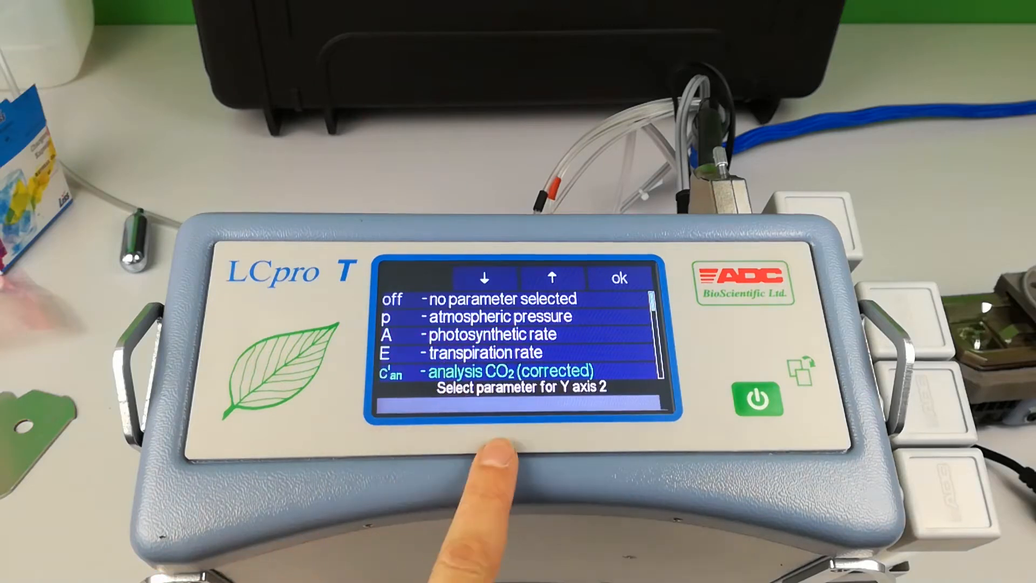
- Plot c'an on Y axis 2 alongside Cref on Y axis 1 against time every 0:30
left_click(616, 278)
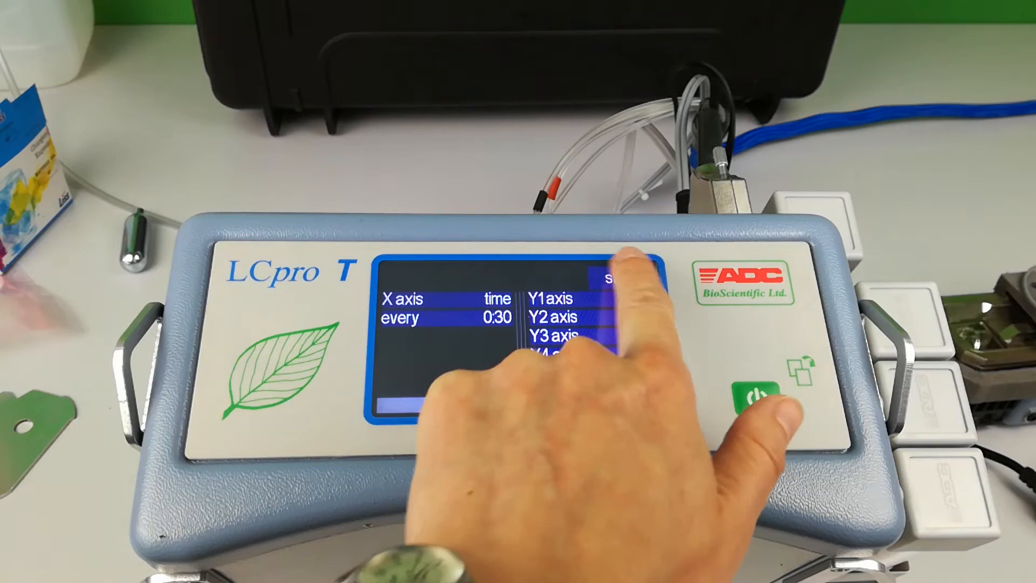
left_click(449, 317)
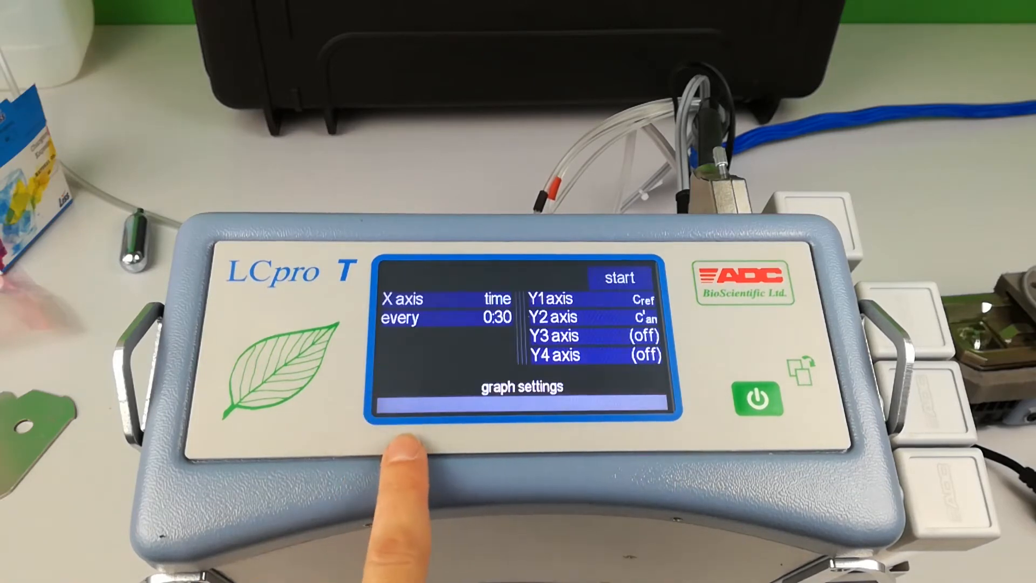
left_click(617, 277)
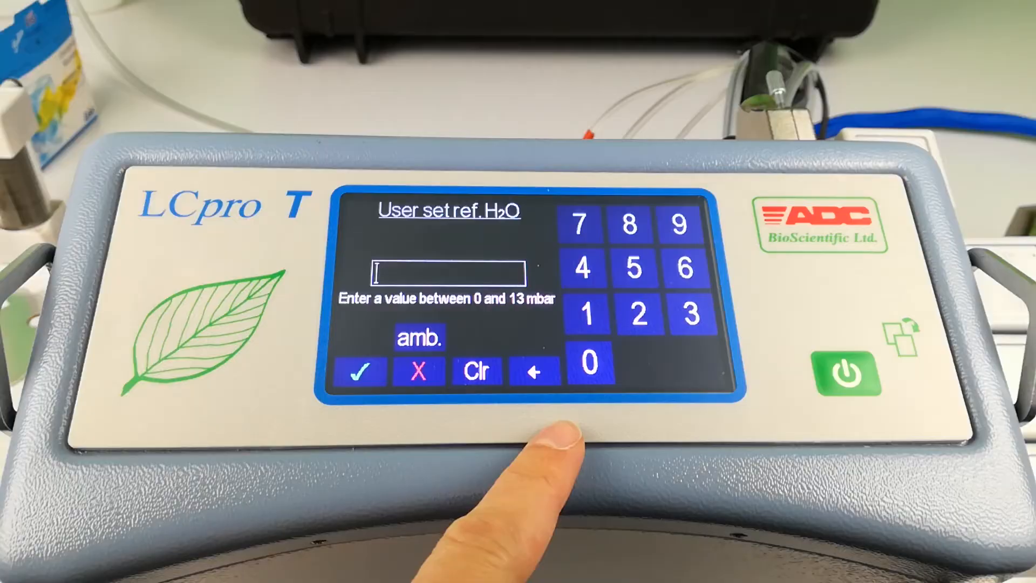
- Set reference H2O to 8 mbar and acknowledge the controlled-mode warning
left_click(631, 224)
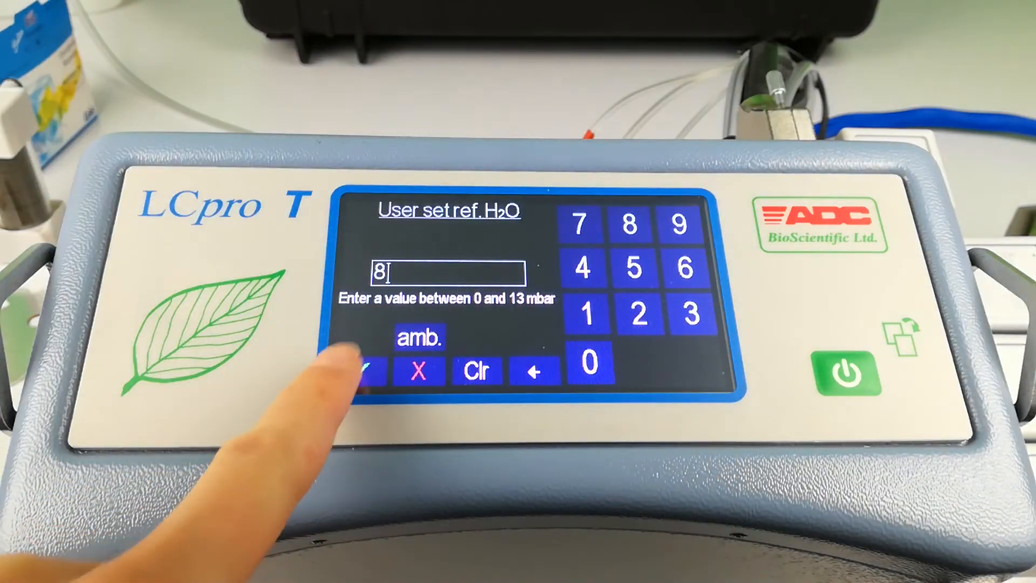
left_click(365, 371)
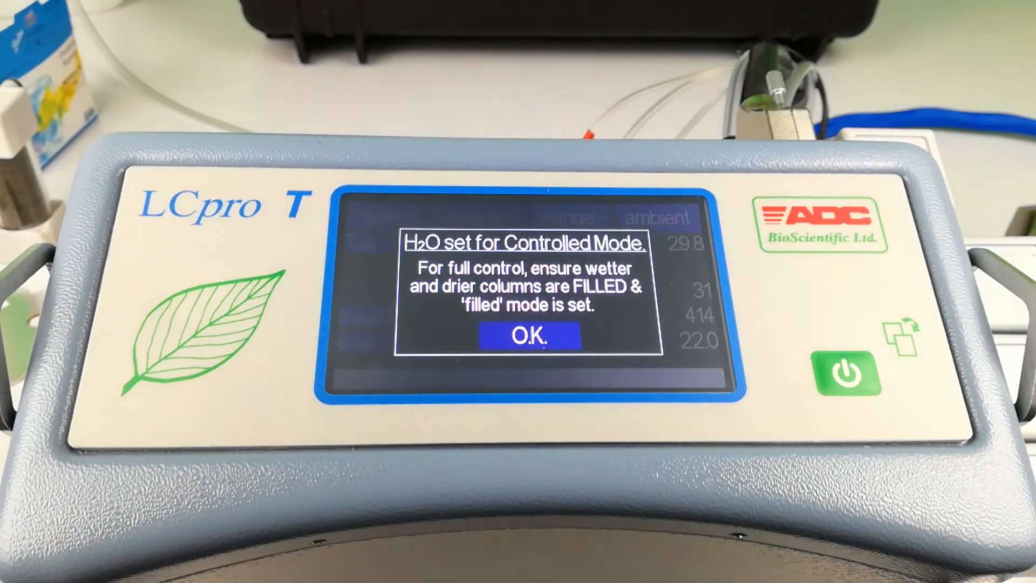
left_click(527, 336)
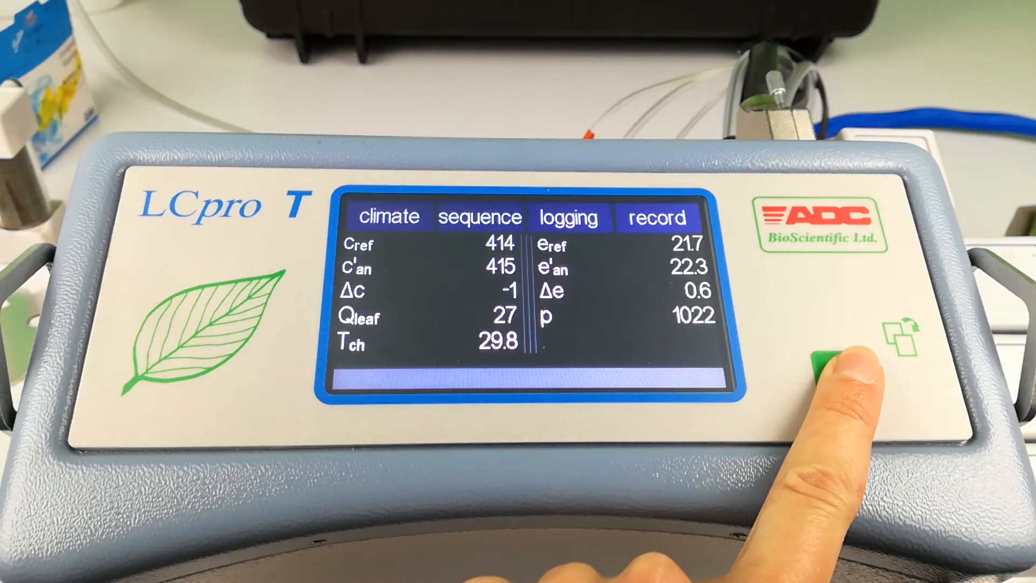
- Mark the wetter column as filled, save the configuration and return to the readings
left_click(840, 360)
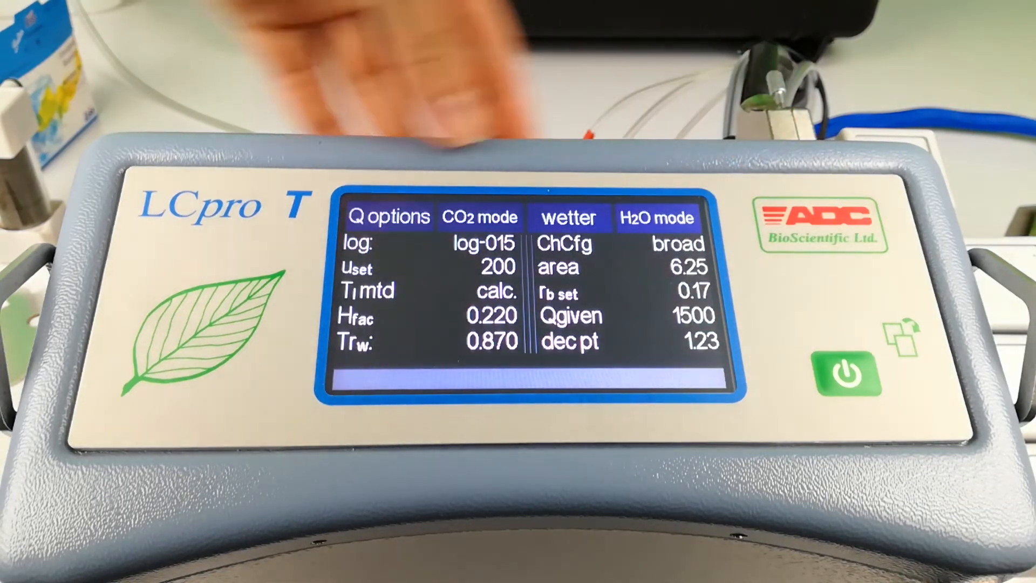
left_click(567, 217)
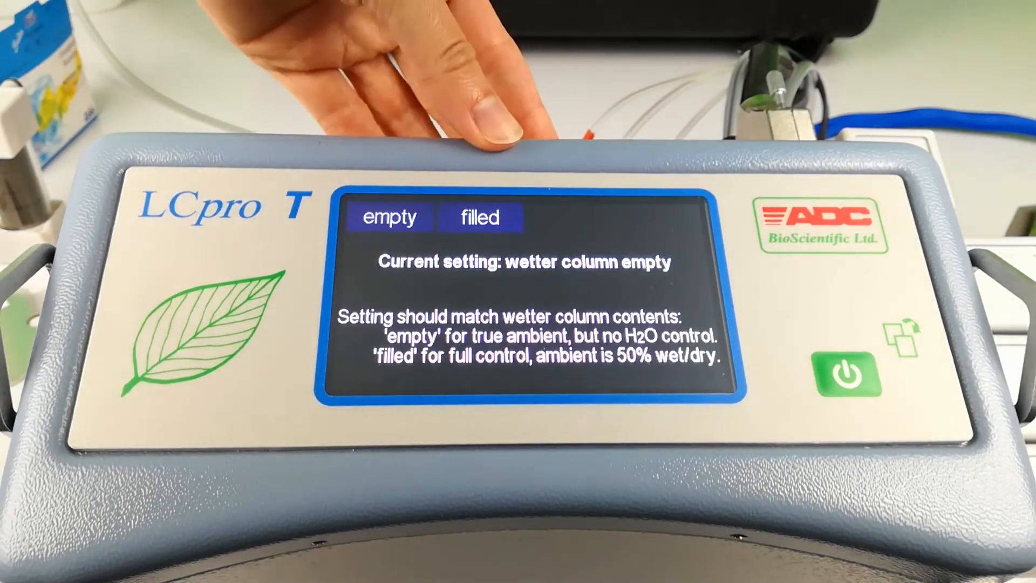
left_click(479, 217)
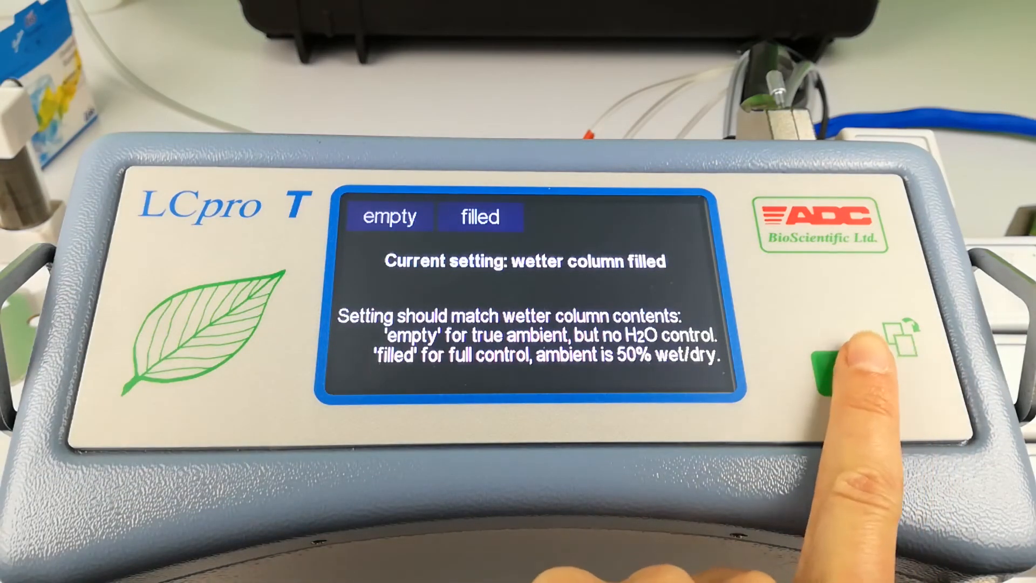
left_click(828, 370)
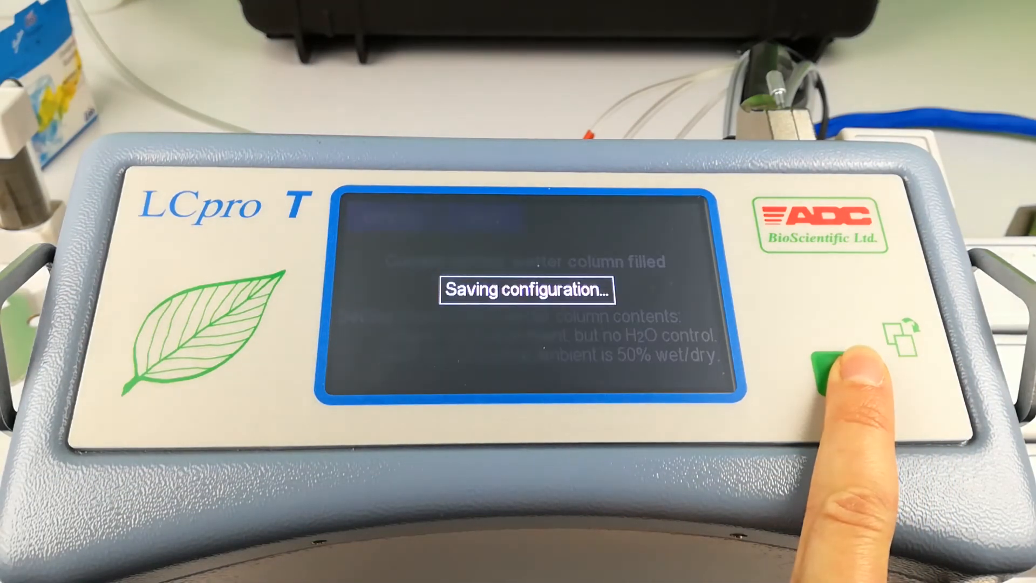
left_click(849, 371)
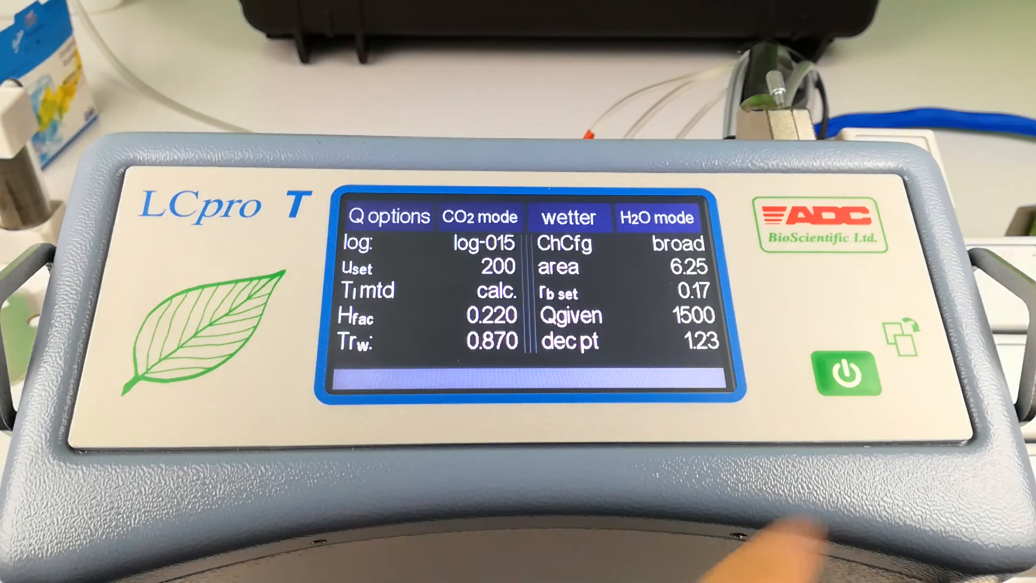
left_click(844, 374)
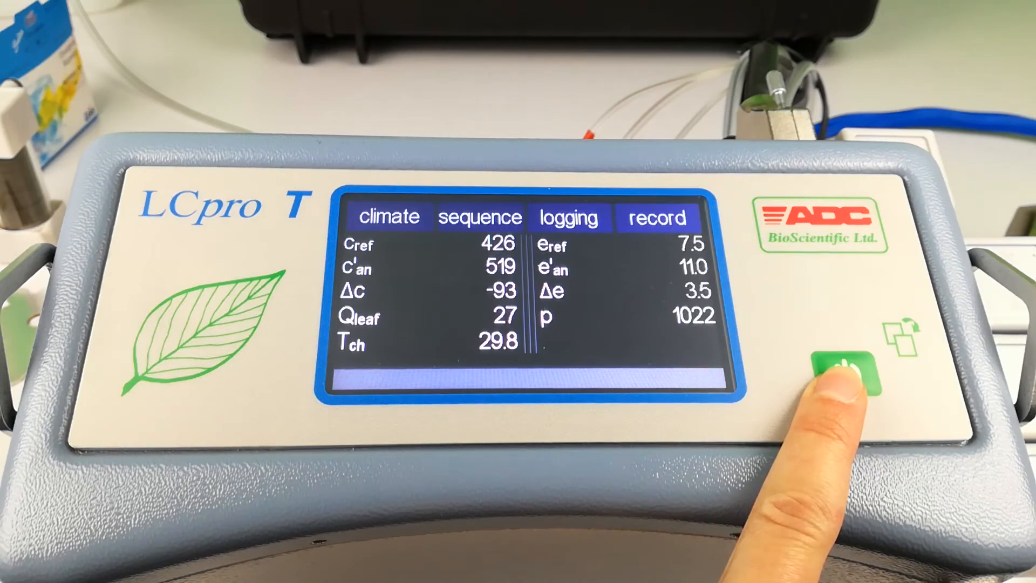
- Leave the options page for the main climate screen showing CO2 426 and H2O 7.5
left_click(849, 373)
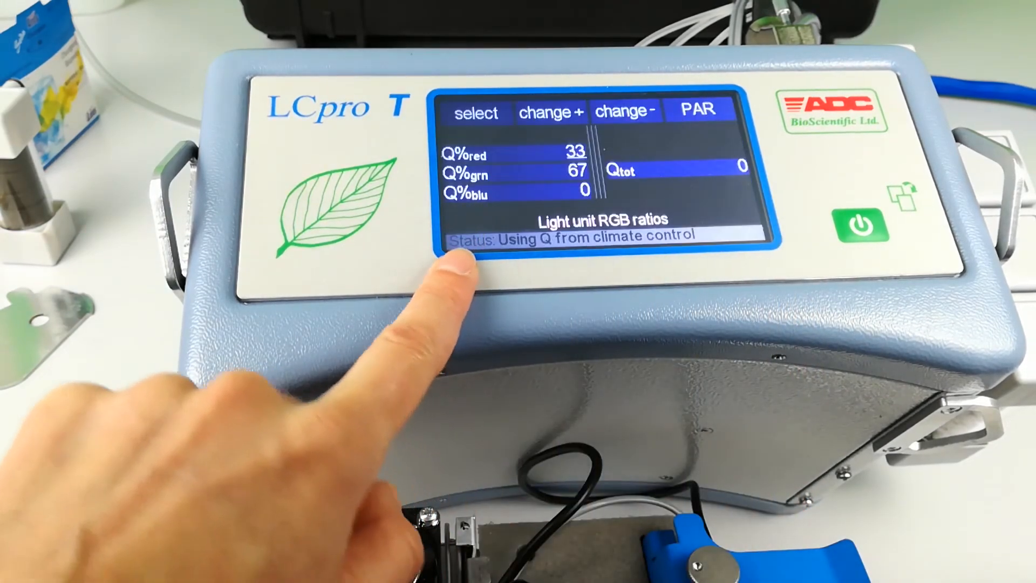
- Set the green light share to 33% so the ratios become 33/33/34, then move to PAR levels
left_click(509, 174)
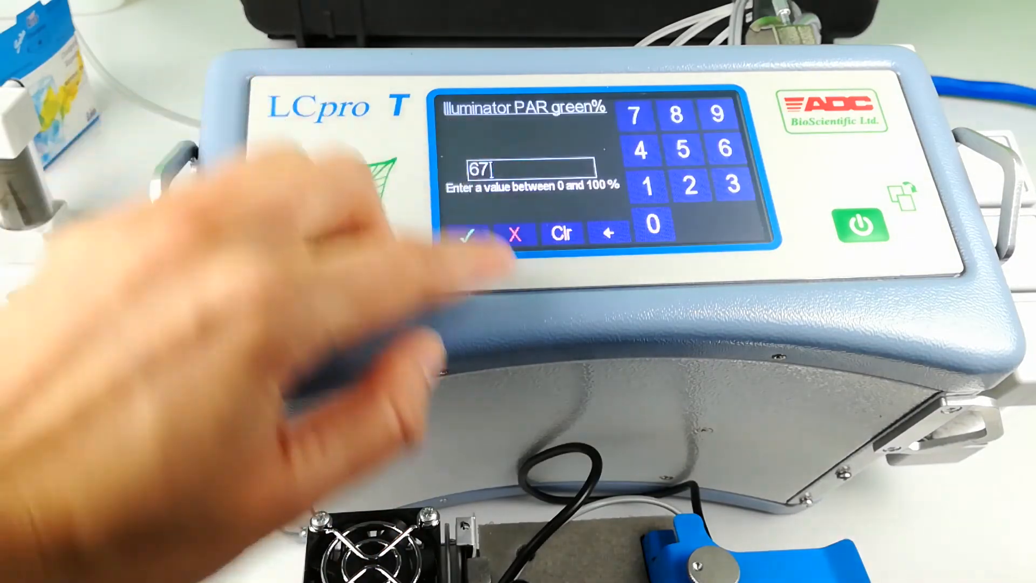
left_click(732, 185)
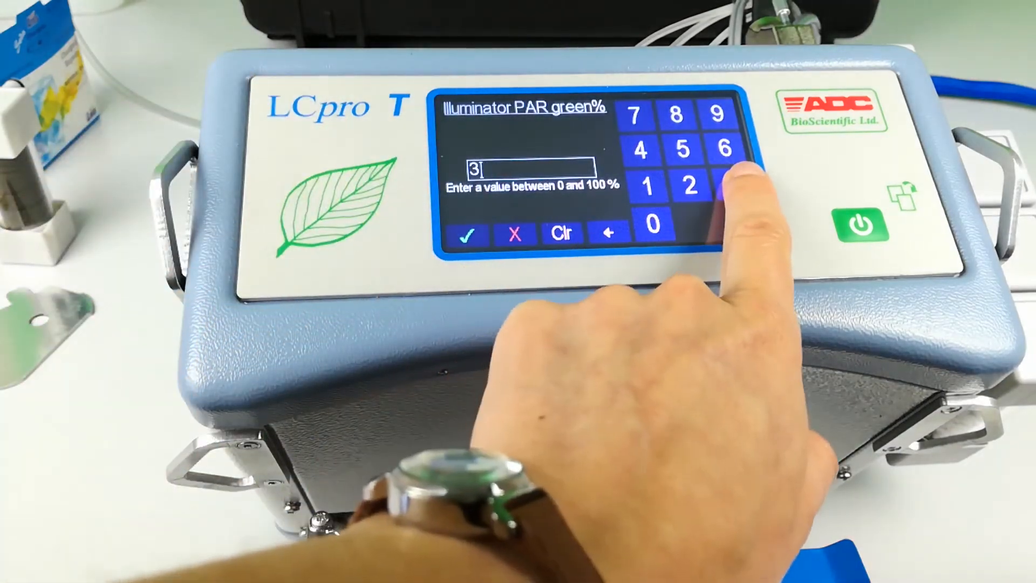
left_click(467, 234)
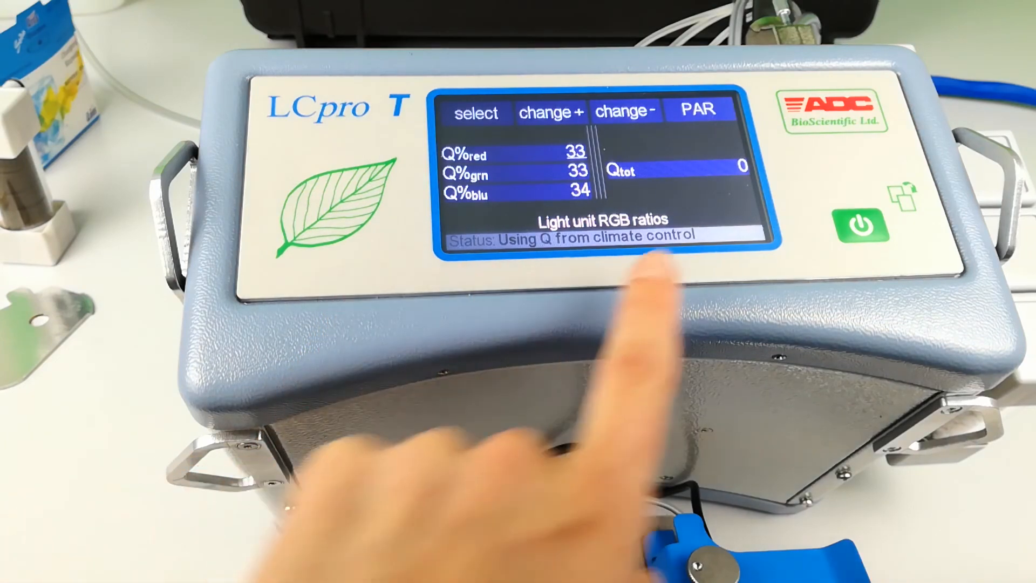
left_click(698, 110)
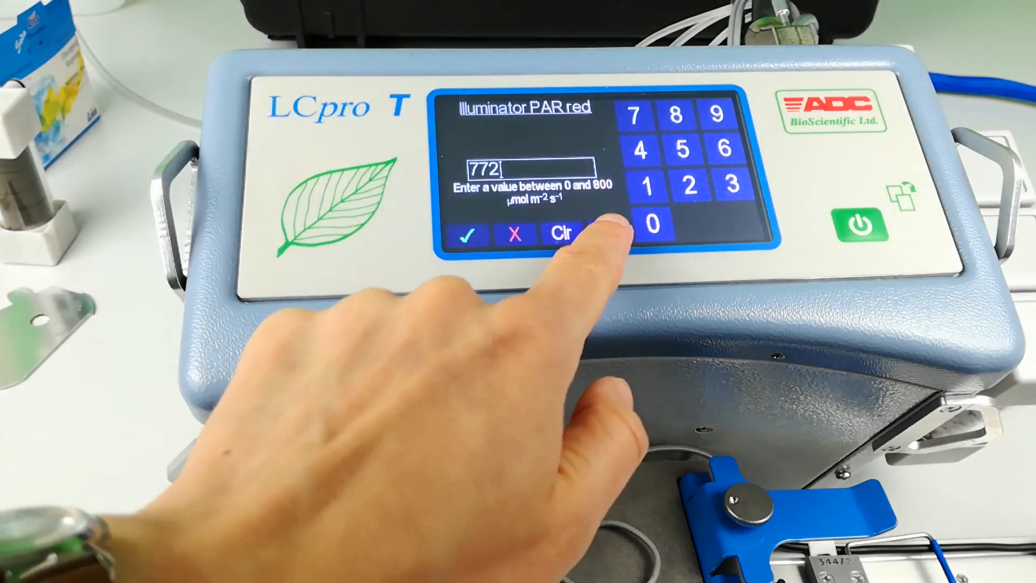
- Confirm the PAR levels red 770, green 772, blue 795 totalling 2337 and return to climate control
left_click(469, 234)
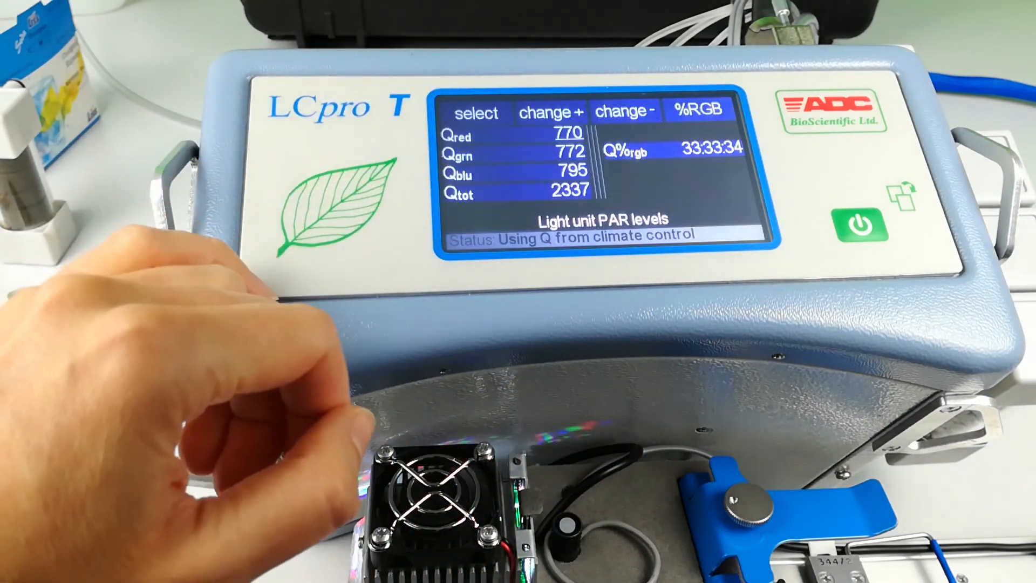
left_click(856, 218)
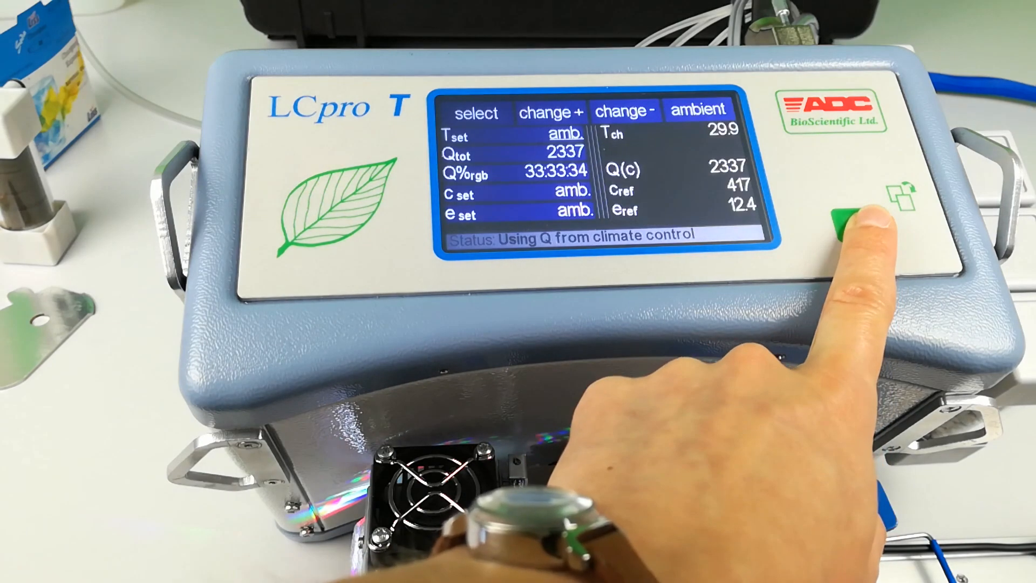
- Return to the main readings showing leaf Q 2033, Cref 417 and eref 12.5
left_click(843, 218)
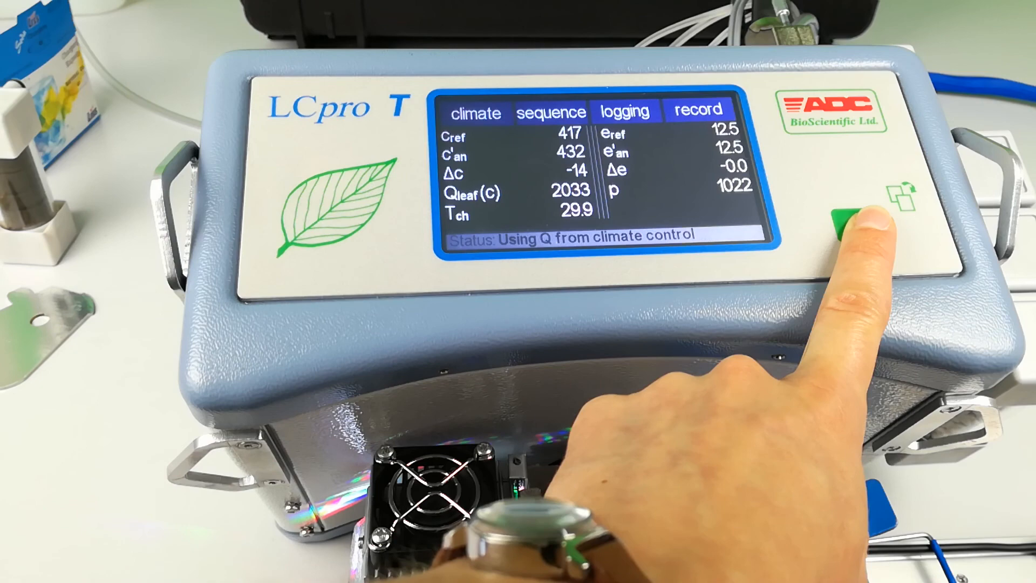